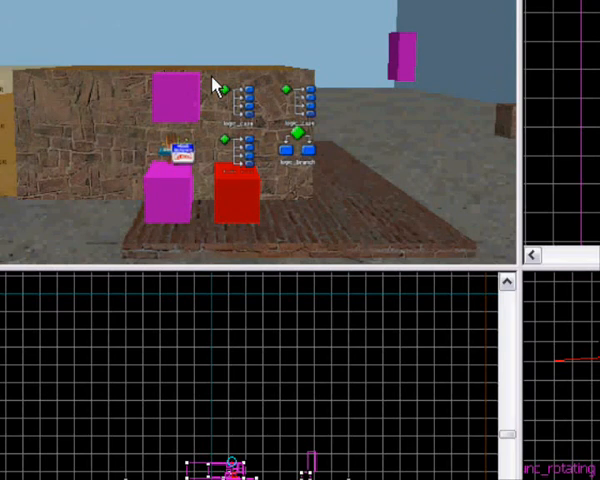
{"action": "mouse_move", "coordinate": [117, 17]}
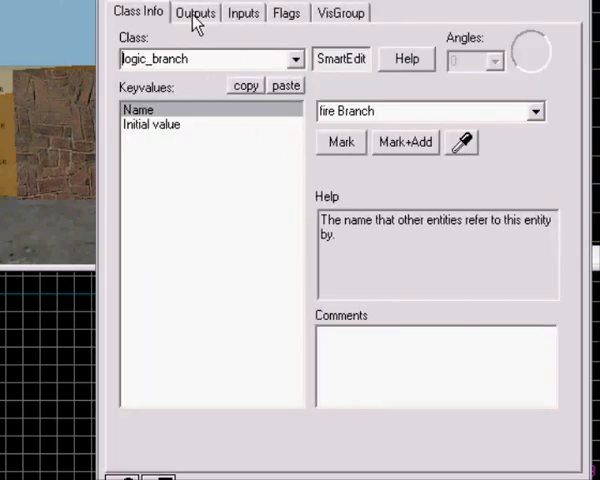
Step: Review the fire Branch logic_branch's four OnTrue outputs, then bring up the fire logic_case
{"action": "left_click", "coordinate": [196, 12]}
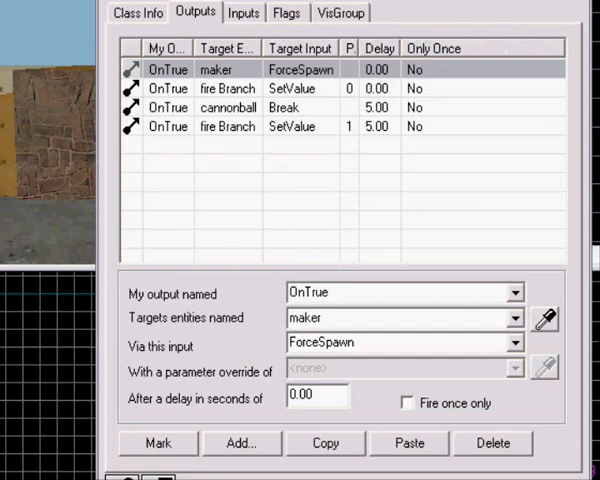
{"action": "left_click", "coordinate": [137, 12]}
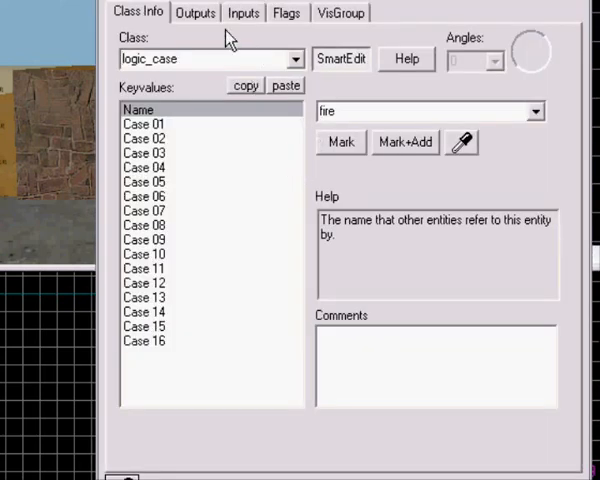
Step: On the fire logic_case, add an OnCase01 output with fire Branch as its target
{"action": "left_click", "coordinate": [195, 12]}
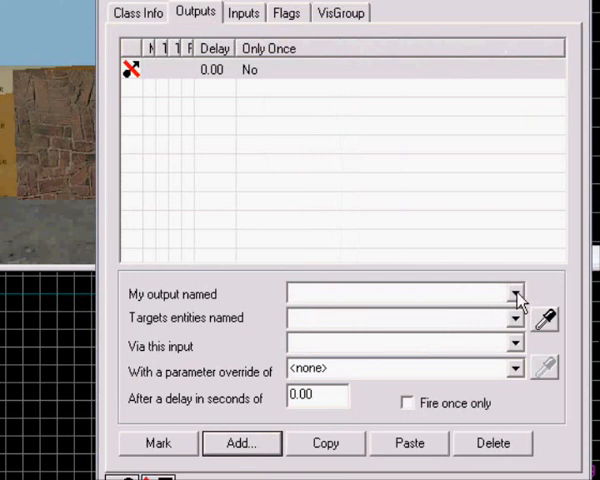
{"action": "left_click", "coordinate": [516, 292]}
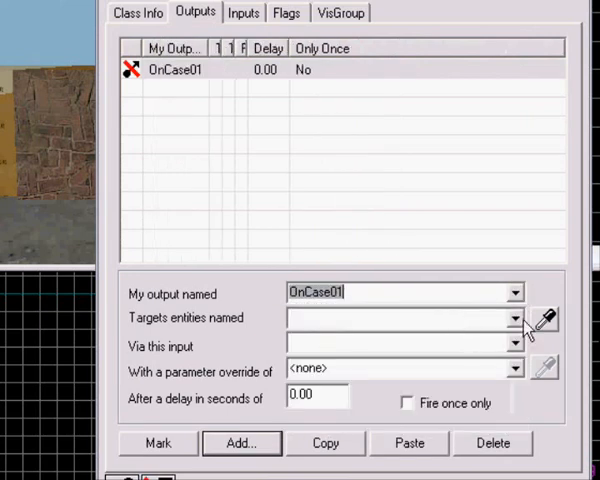
{"action": "type", "text": "fire Branch"}
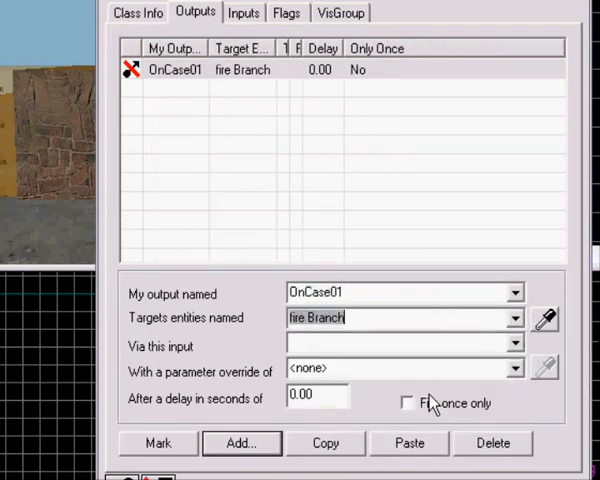
{"action": "left_click", "coordinate": [514, 343]}
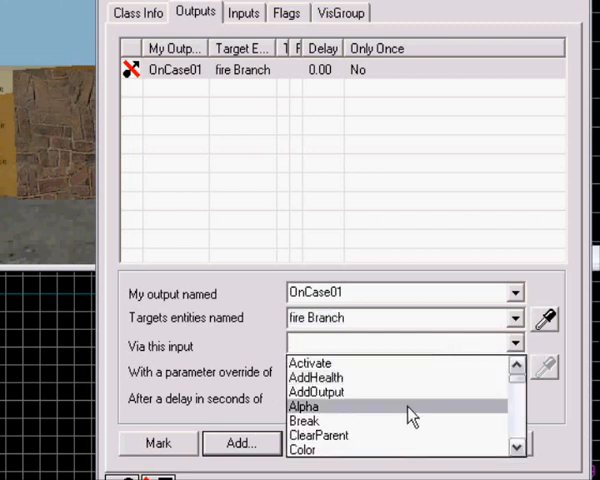
{"action": "scroll", "scroll_direction": "down", "scroll_amount": 3}
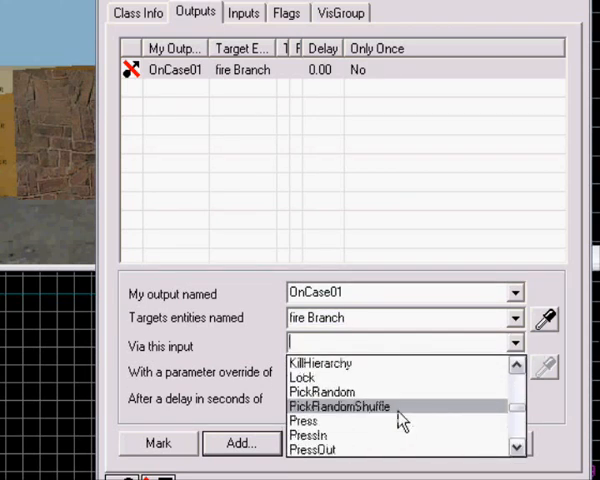
{"action": "scroll", "scroll_direction": "down", "scroll_amount": 3}
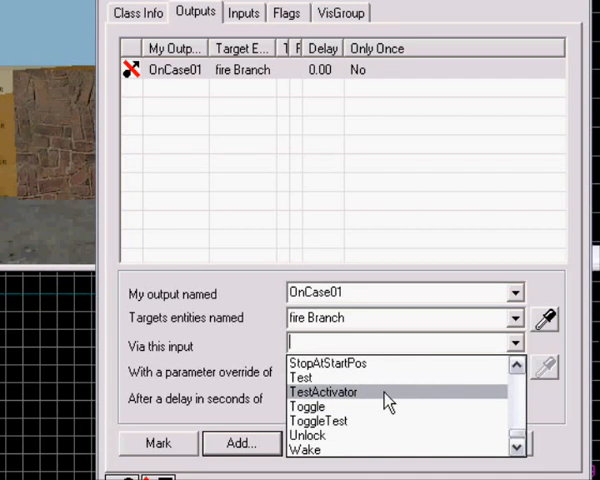
{"action": "left_click", "coordinate": [295, 377]}
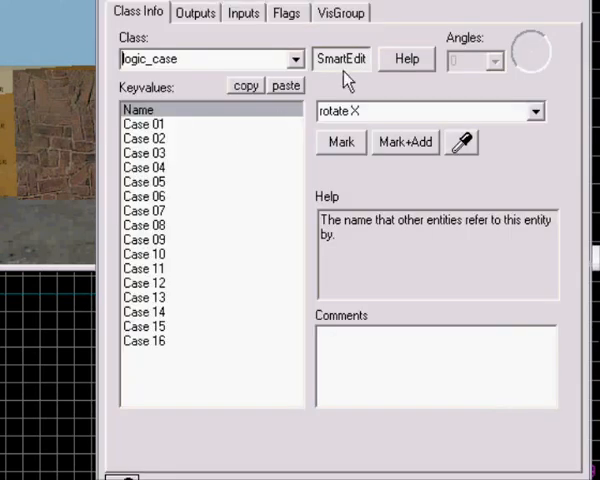
Step: Add a rotate X output: OnCase01 sends StartBackward to spin x
{"action": "left_click", "coordinate": [196, 12]}
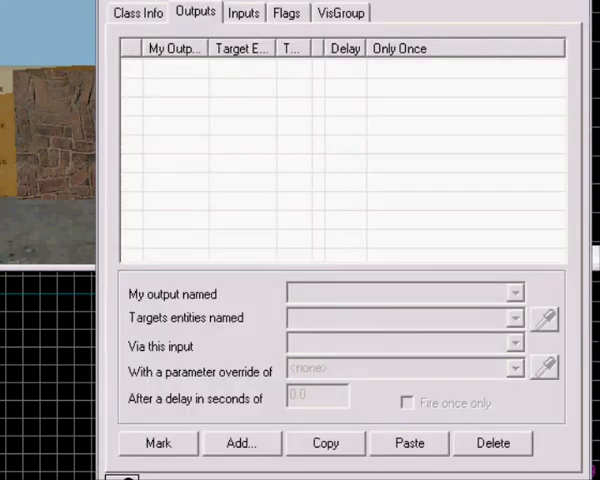
{"action": "left_click", "coordinate": [242, 443]}
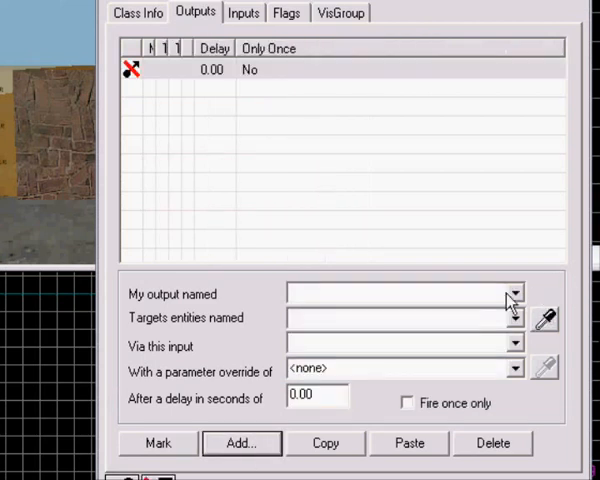
{"action": "left_click", "coordinate": [513, 293]}
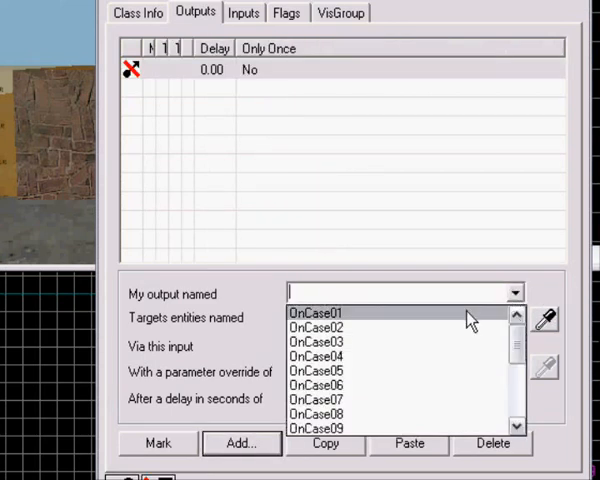
{"action": "left_click", "coordinate": [314, 312]}
{"action": "type", "text": "spin x"}
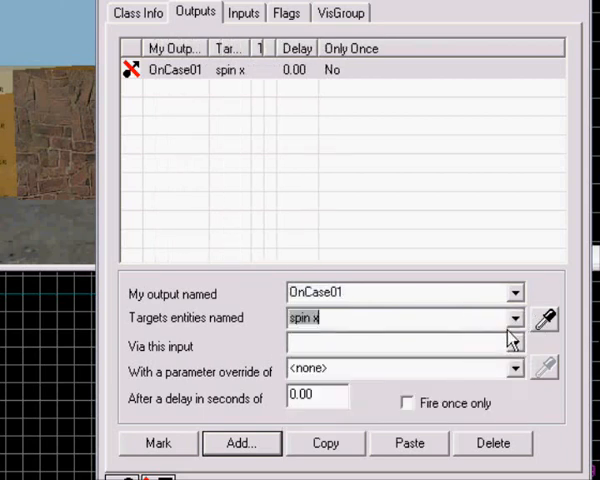
{"action": "left_click", "coordinate": [513, 342]}
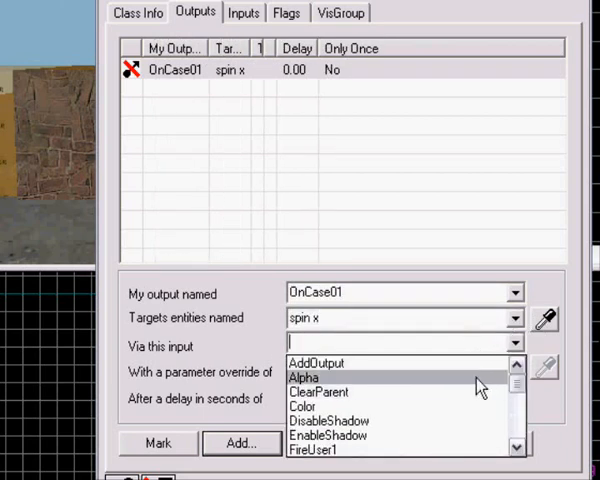
{"action": "scroll", "scroll_direction": "down", "scroll_amount": 3}
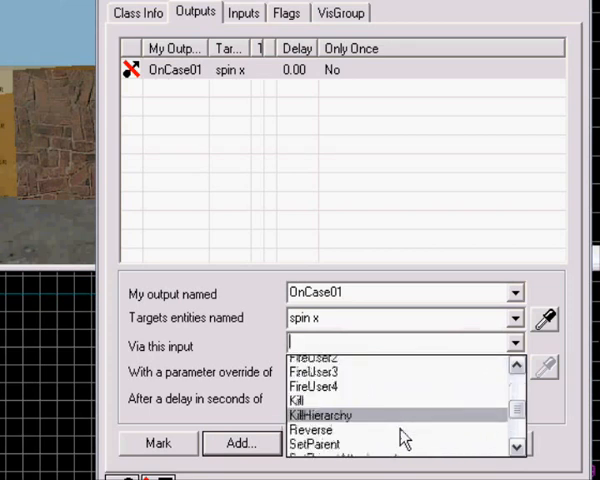
{"action": "scroll", "scroll_direction": "down", "scroll_amount": 3}
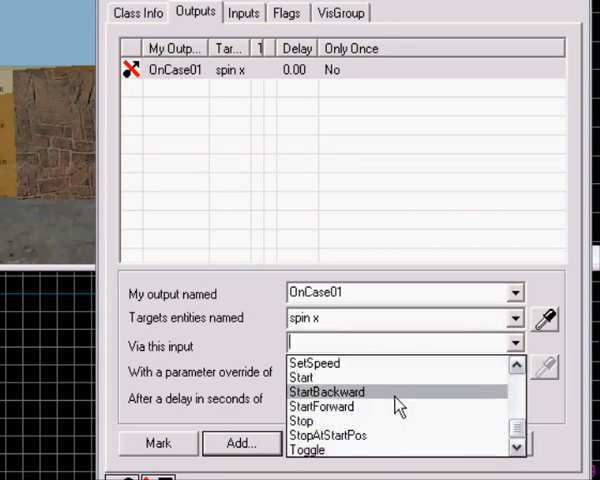
{"action": "left_click", "coordinate": [326, 391]}
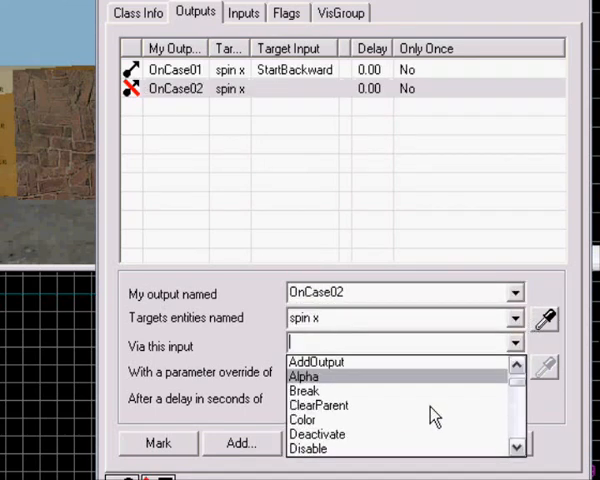
Step: Make rotate X's OnCase02 stop spin x and begin an OnCase03 output
{"action": "scroll", "scroll_direction": "down", "scroll_amount": 3}
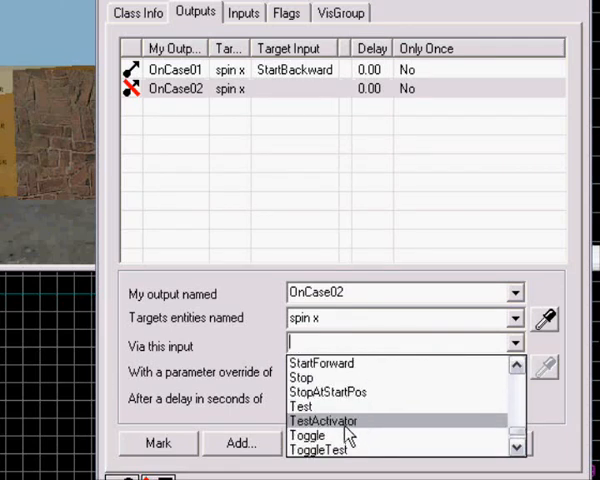
{"action": "left_click", "coordinate": [303, 377]}
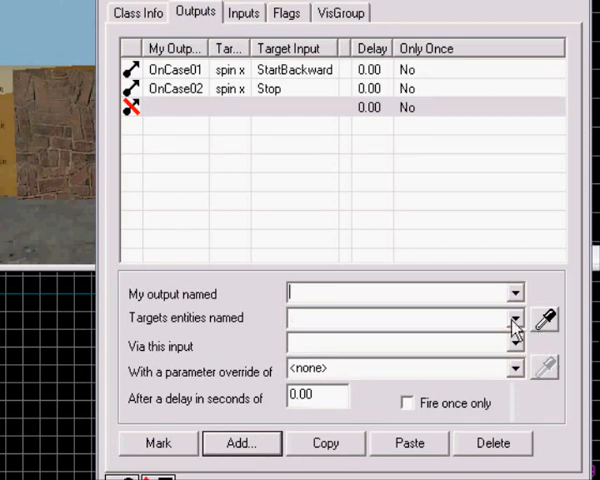
{"action": "left_click", "coordinate": [513, 318]}
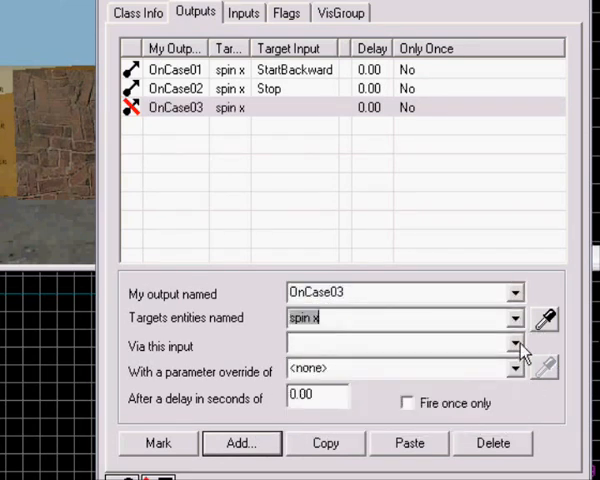
Step: Set OnCase03 to send StartBackward to spin x
{"action": "left_click", "coordinate": [515, 344]}
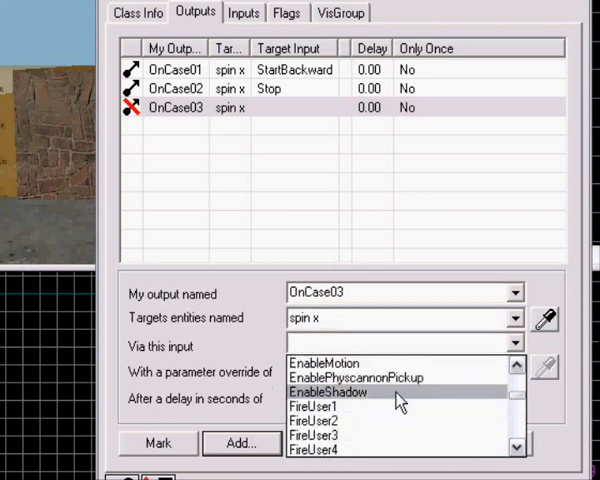
{"action": "scroll", "scroll_direction": "down", "scroll_amount": 3}
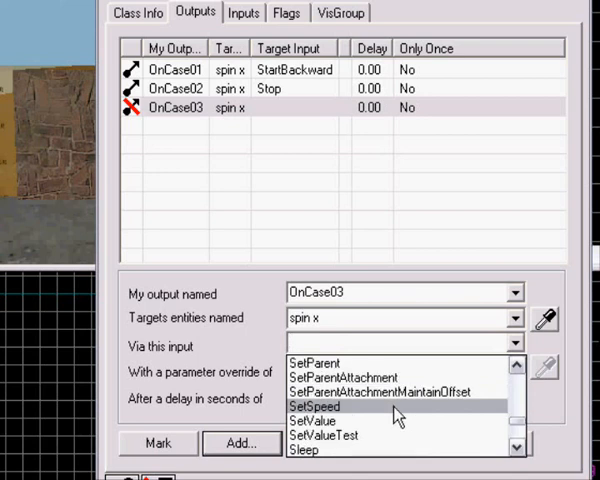
{"action": "scroll", "scroll_direction": "down", "scroll_amount": 3}
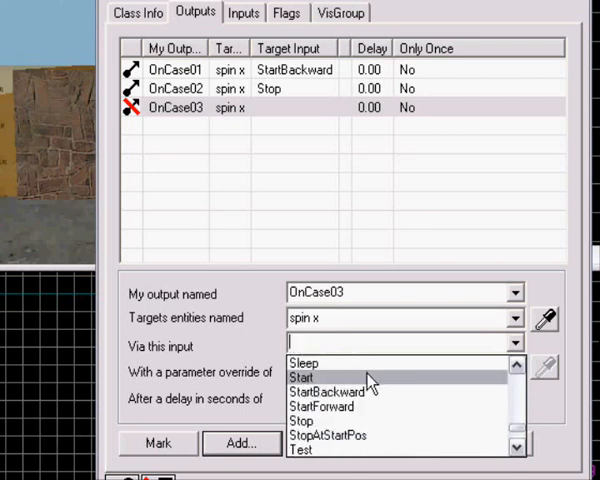
{"action": "left_click", "coordinate": [322, 392]}
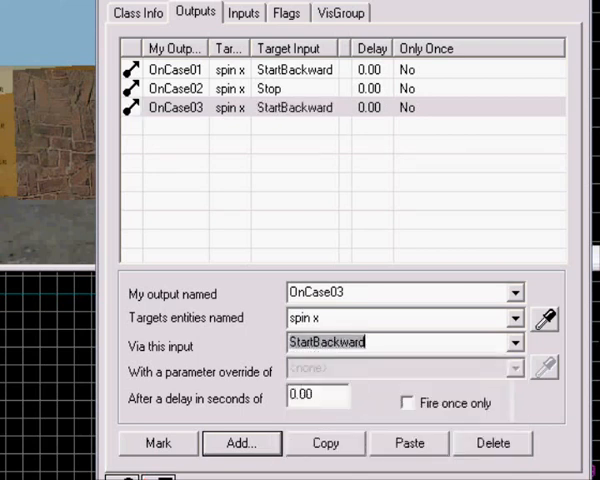
{"action": "left_click", "coordinate": [137, 12]}
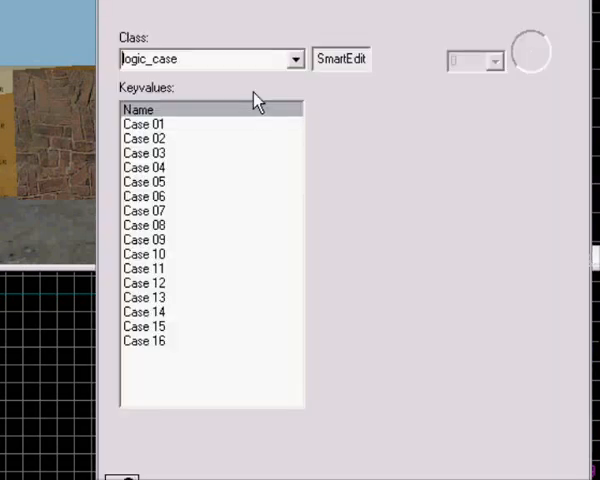
{"action": "left_click", "coordinate": [195, 12]}
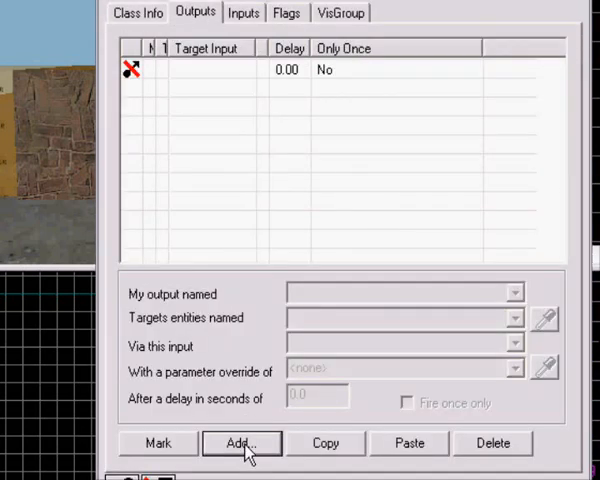
Step: Add an OnCase01 output that starts spin z rotating forward
{"action": "left_click", "coordinate": [513, 292]}
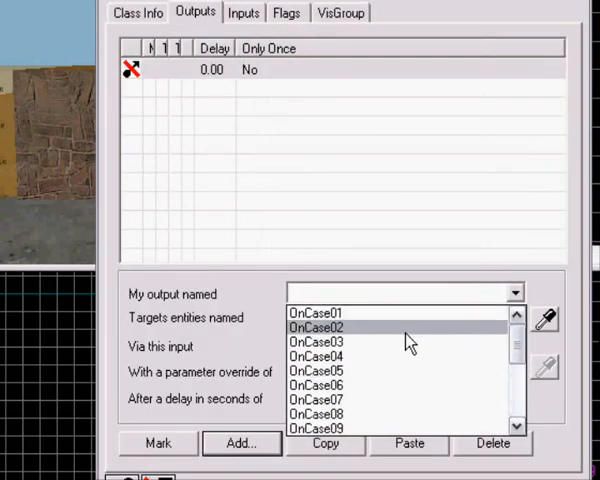
{"action": "left_click", "coordinate": [315, 313]}
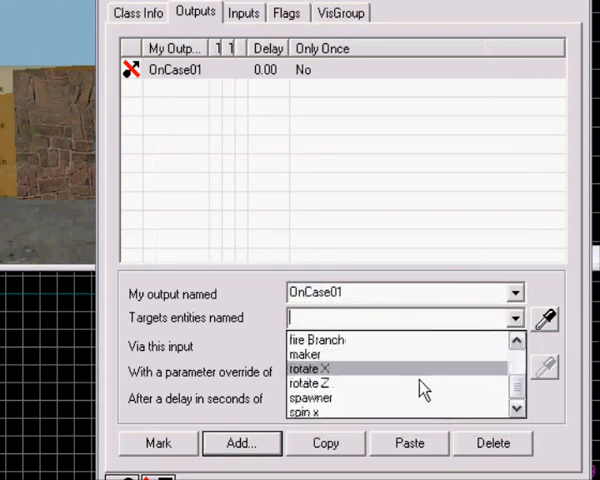
{"action": "left_click", "coordinate": [311, 410]}
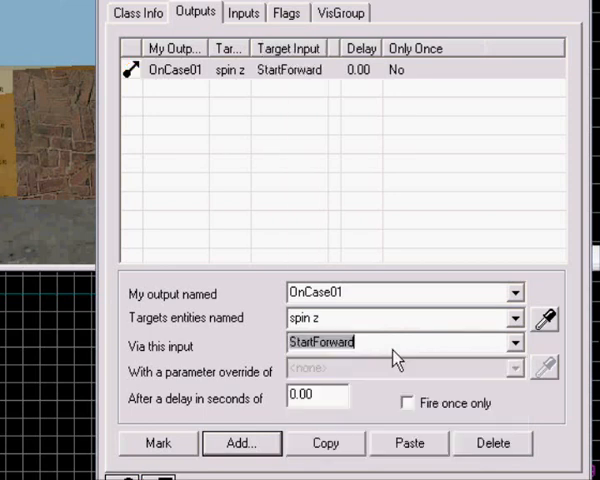
Step: Add OnCase02 stopping spin z and an OnCase03 output also aimed at spin z
{"action": "left_click", "coordinate": [240, 443]}
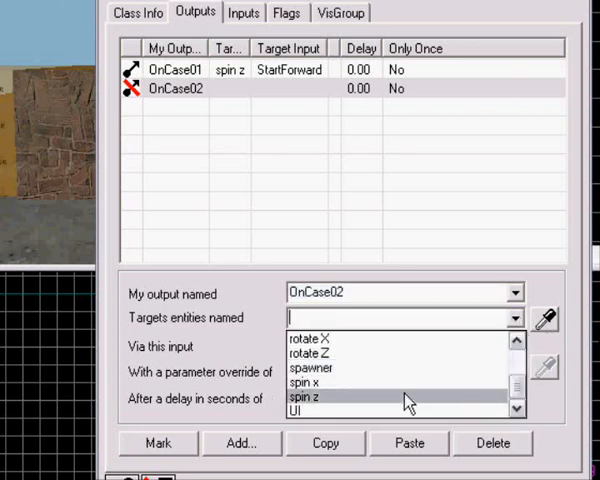
{"action": "left_click", "coordinate": [305, 397]}
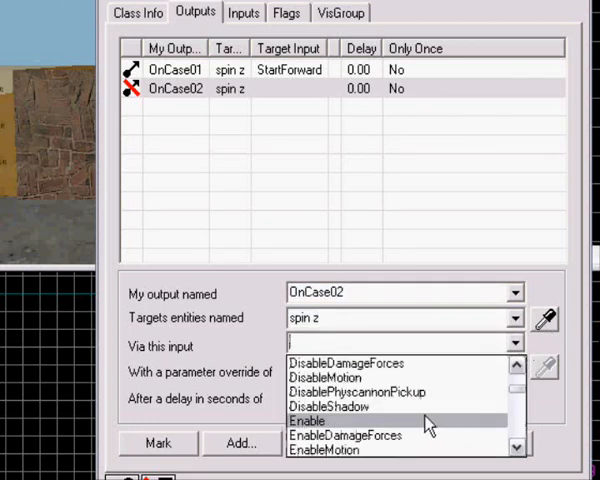
{"action": "scroll", "scroll_direction": "down", "scroll_amount": 3}
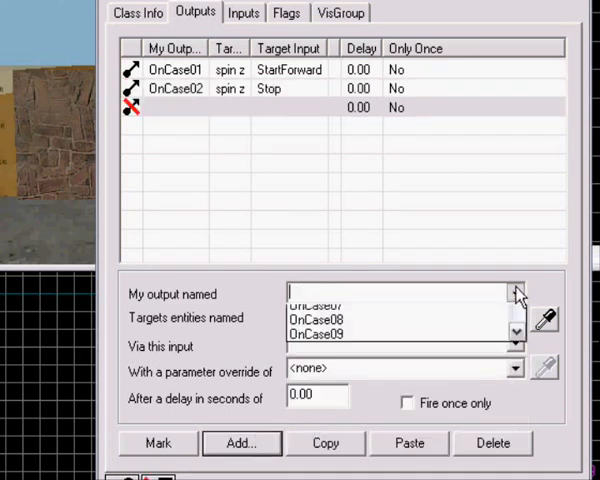
{"action": "left_click", "coordinate": [310, 303]}
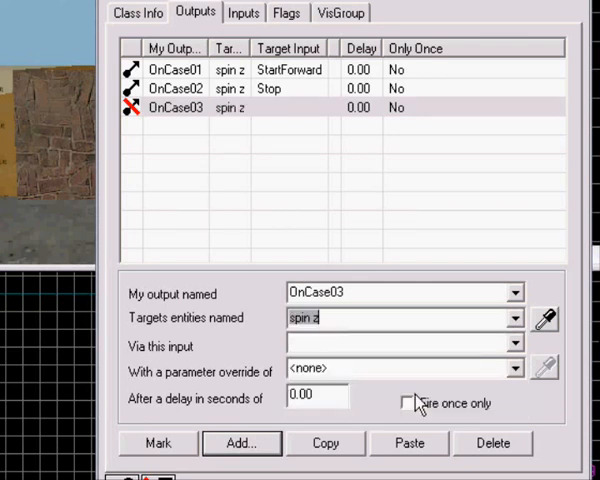
{"action": "left_click", "coordinate": [513, 343]}
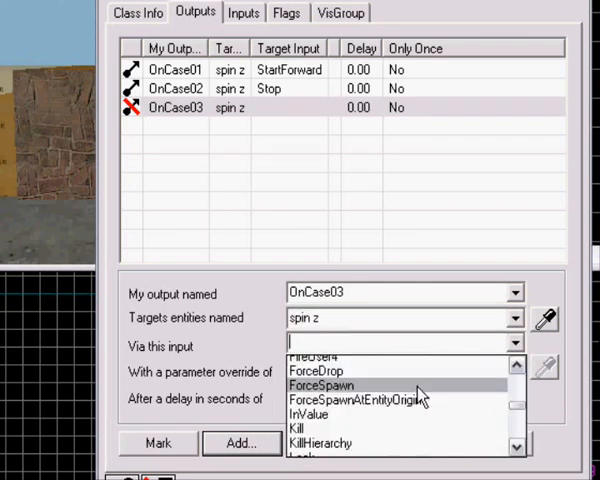
{"action": "scroll", "scroll_direction": "down", "scroll_amount": 3}
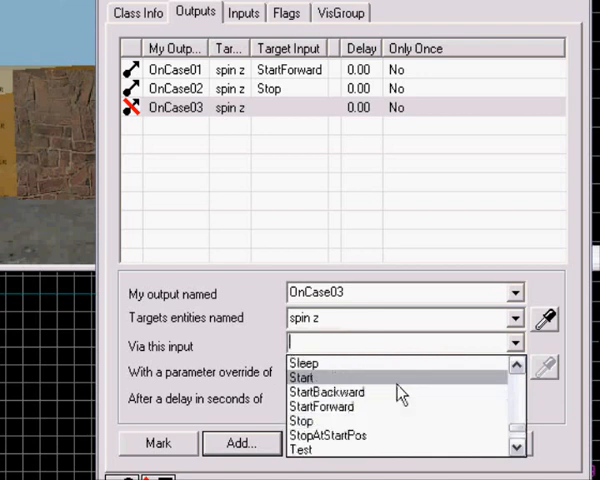
{"action": "left_click", "coordinate": [324, 390]}
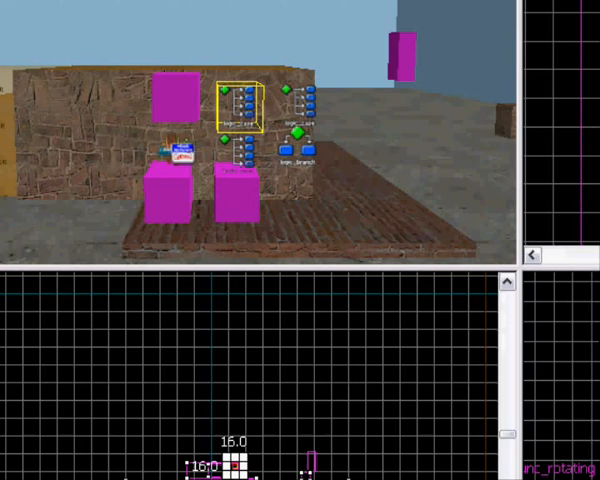
{"action": "mouse_move", "coordinate": [585, 12]}
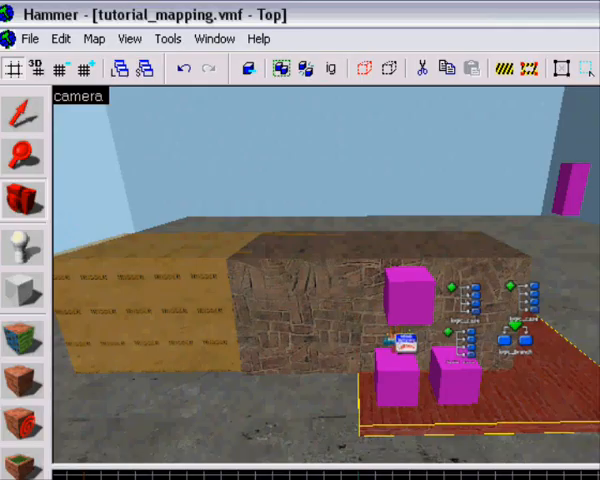
Step: Parent the trigger_push to spin x, with push direction 0 271 0 and speed 9999999
{"action": "left_click", "coordinate": [127, 244]}
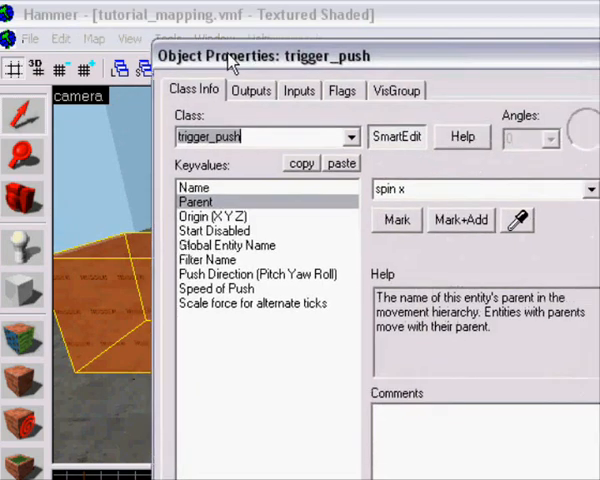
{"action": "left_click", "coordinate": [258, 274]}
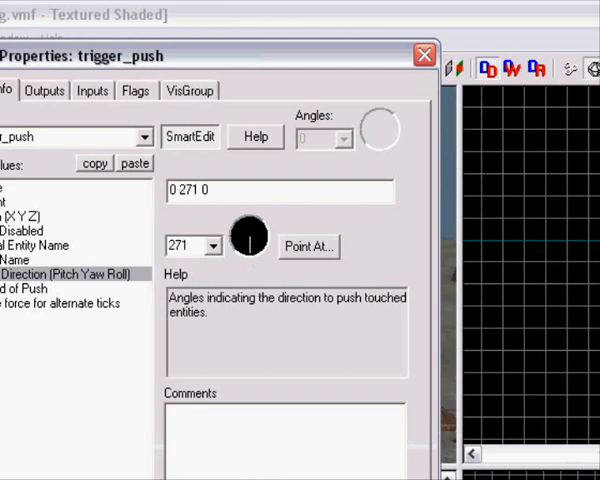
{"action": "left_click", "coordinate": [424, 54]}
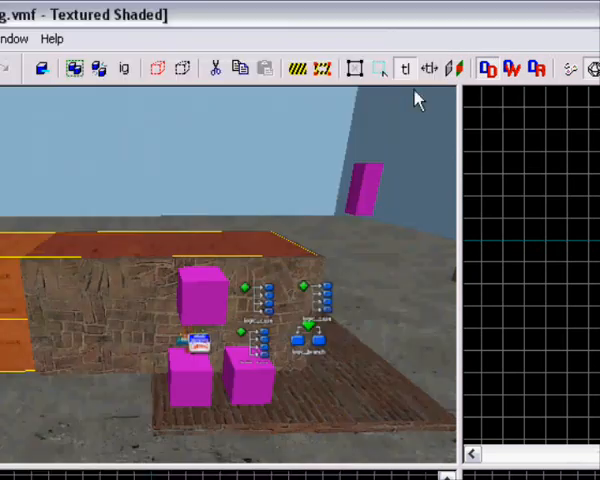
{"action": "mouse_move", "coordinate": [10, 315]}
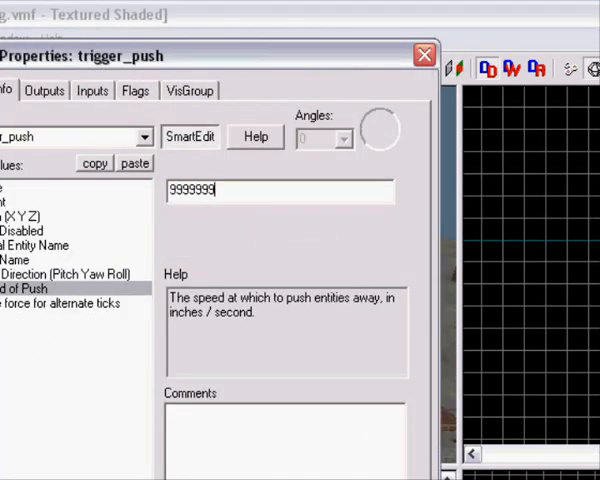
{"action": "left_click", "coordinate": [424, 55]}
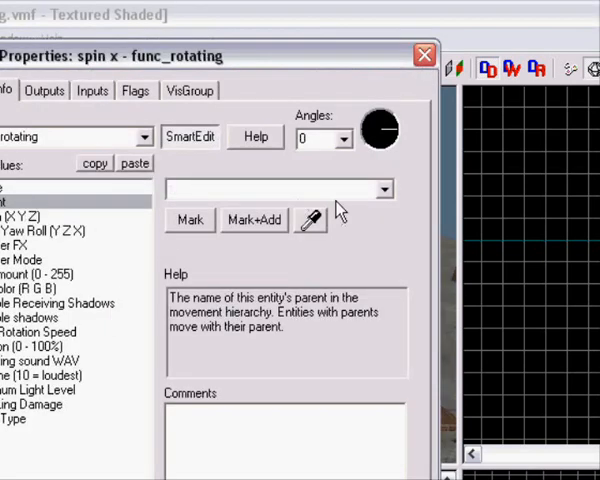
Step: Set spin x's Parent to spin z, apply, and close its properties
{"action": "left_click", "coordinate": [384, 189]}
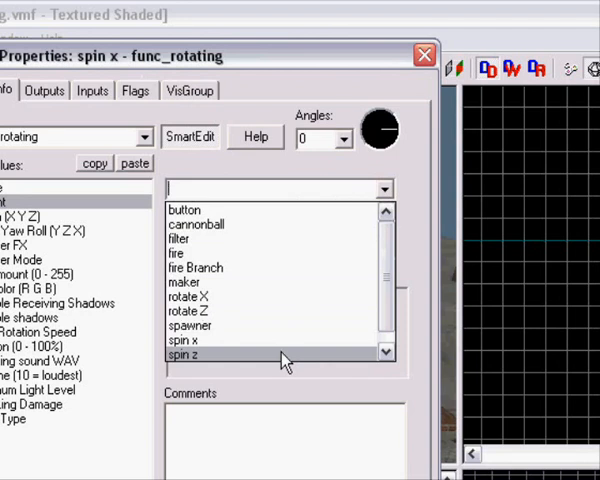
{"action": "left_click", "coordinate": [186, 355]}
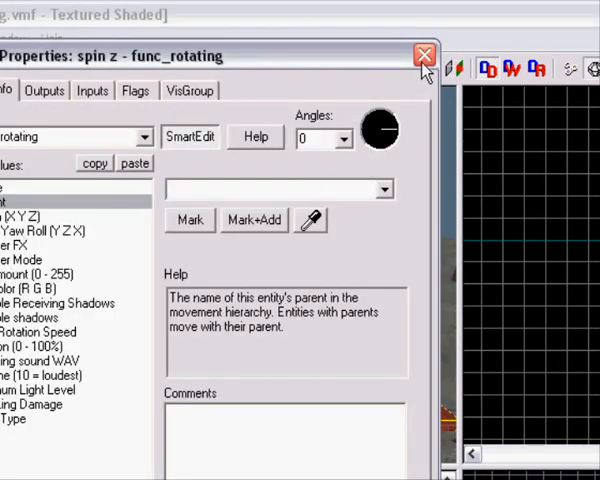
{"action": "left_click", "coordinate": [423, 54]}
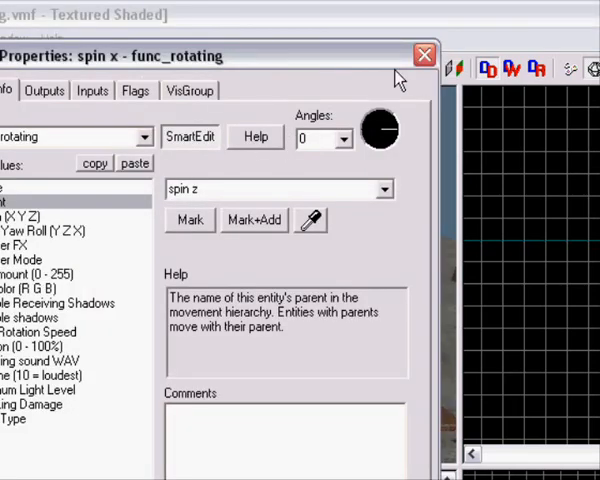
{"action": "left_click", "coordinate": [423, 54]}
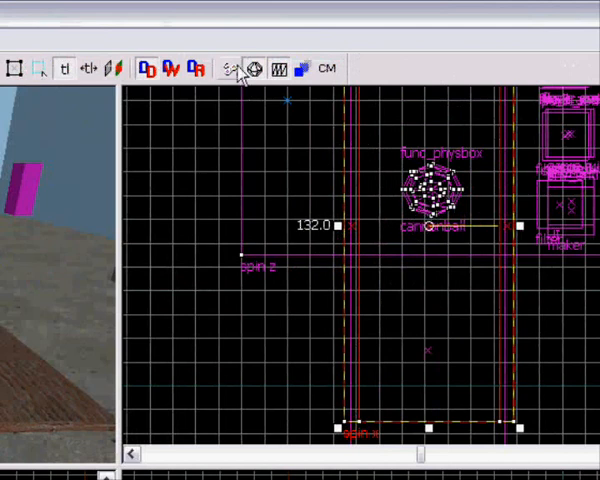
{"action": "mouse_move", "coordinate": [320, 110]}
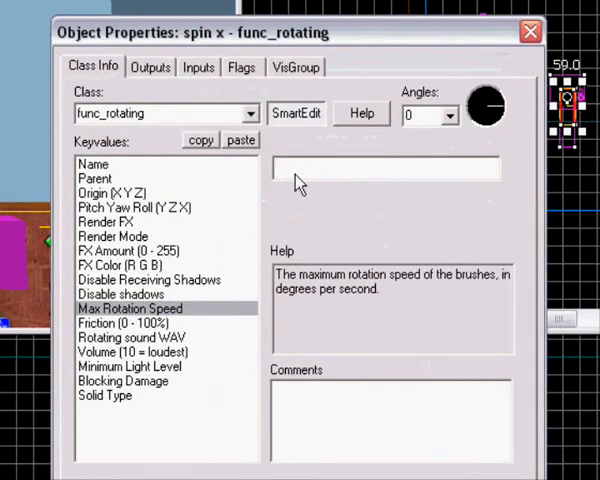
Step: Set spin x's Max Rotation Speed to 35, then review rotate X's outputs
{"action": "left_click", "coordinate": [385, 169]}
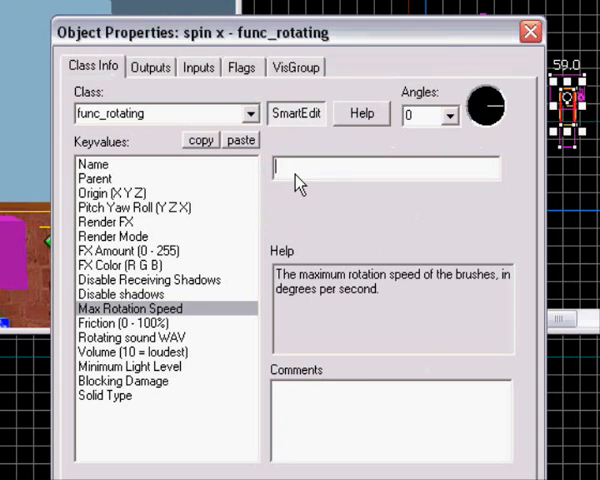
{"action": "type", "text": "35"}
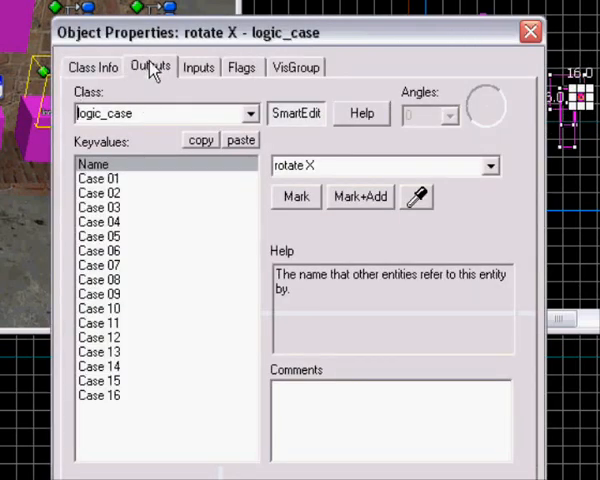
{"action": "left_click", "coordinate": [150, 66]}
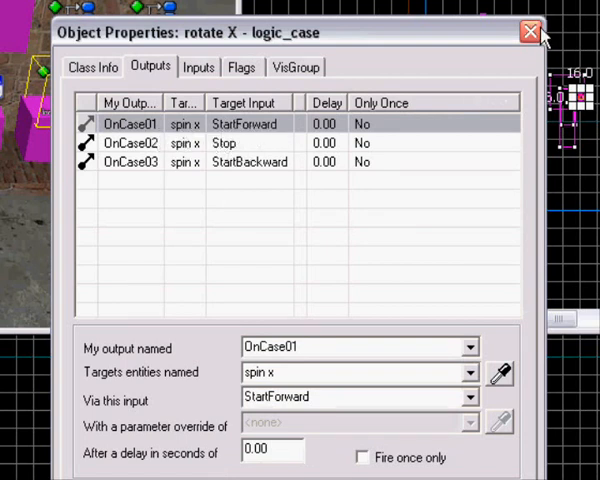
{"action": "left_click", "coordinate": [530, 31]}
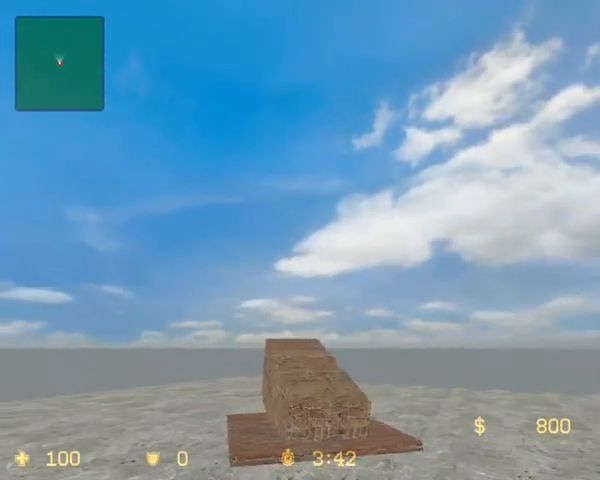
{"action": "mouse_move", "coordinate": [300, 240]}
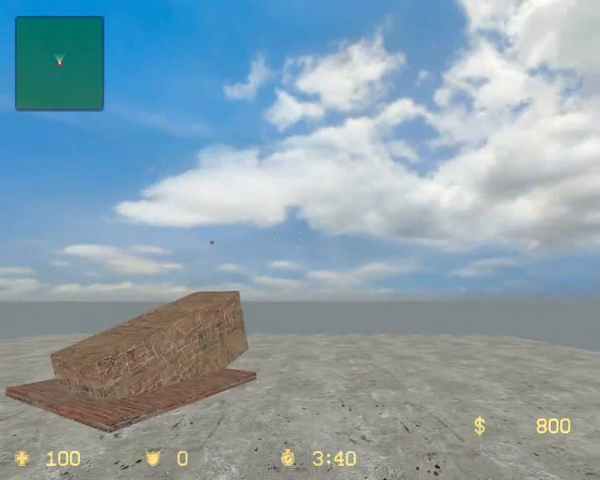